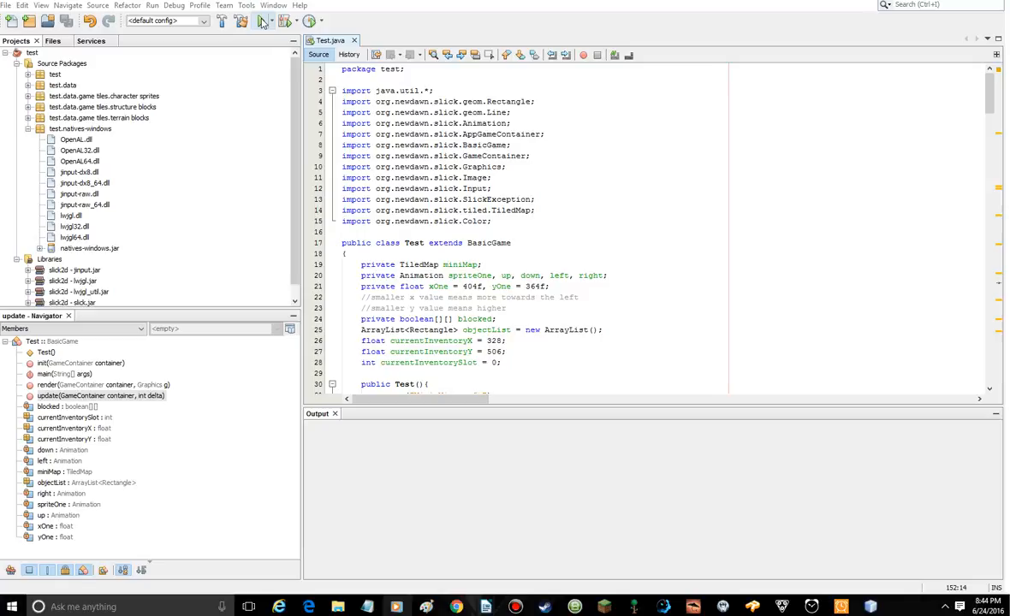
mouse_move(567, 211)
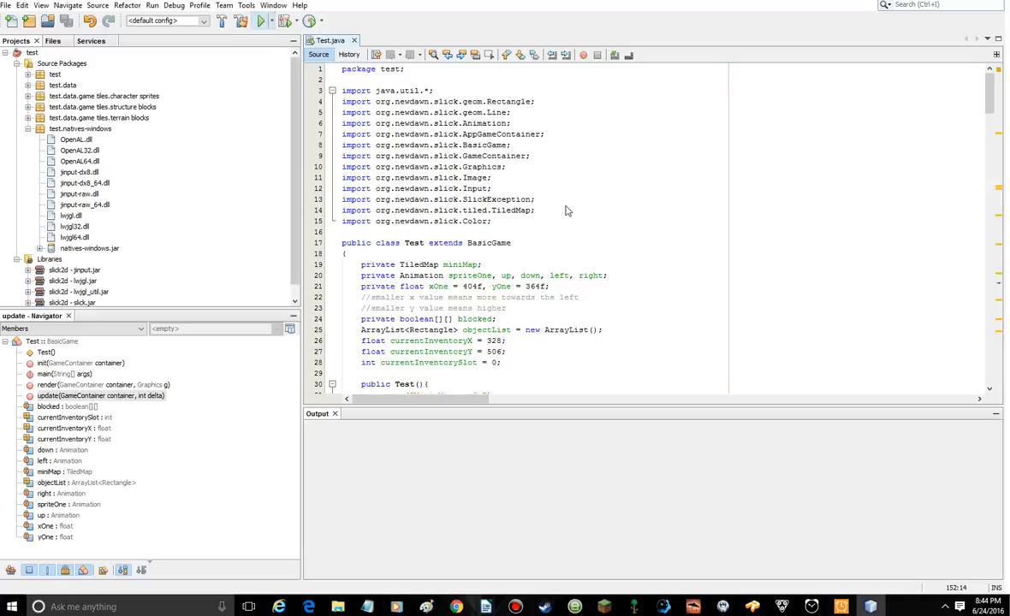
Step: Run the Mini Minecraft project and walk the sprite around the forest map with W/A/S/D
click(260, 20)
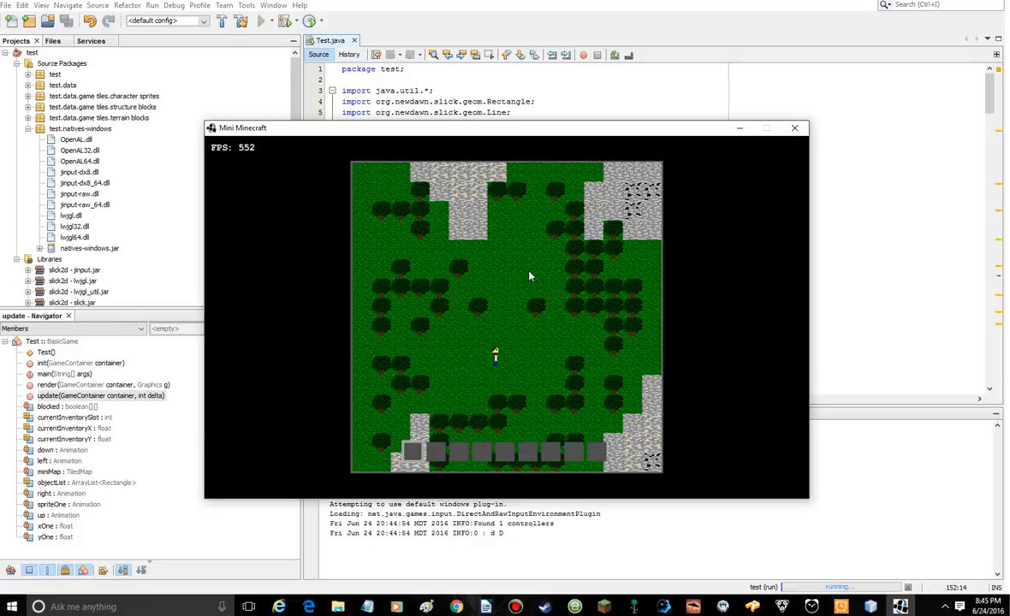
mouse_move(510, 364)
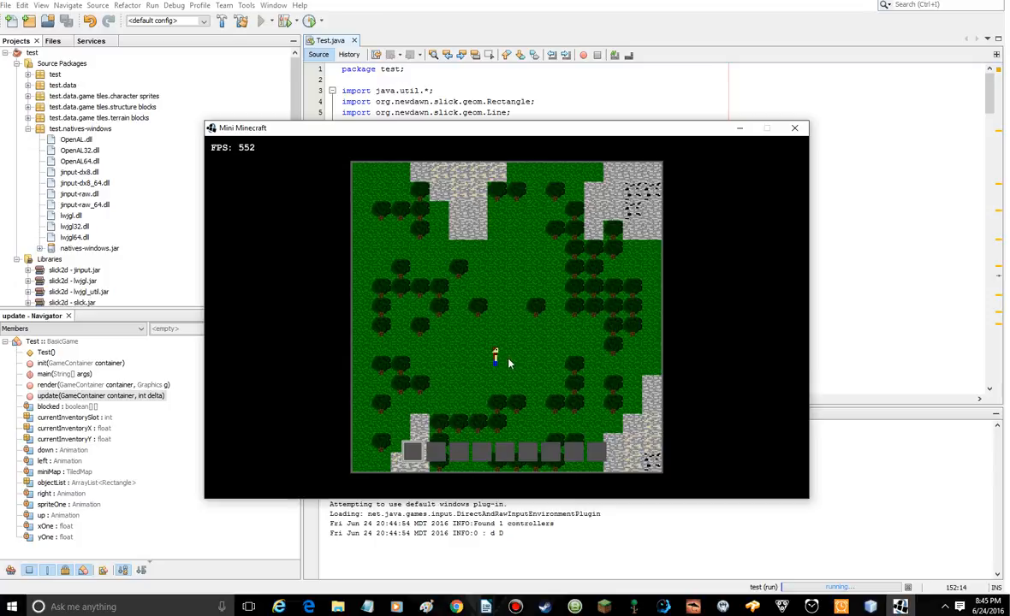
mouse_move(500, 357)
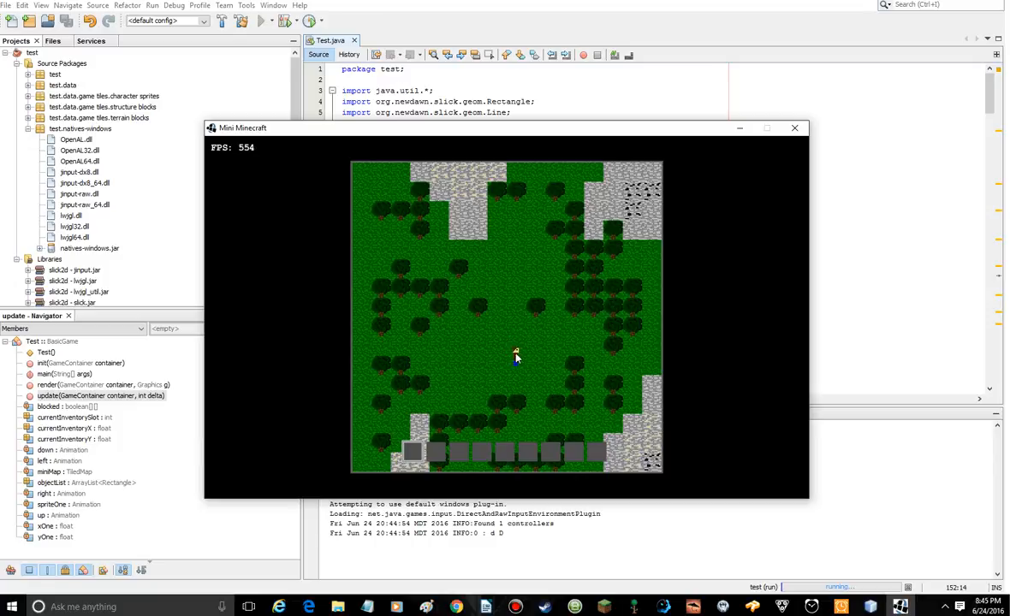
mouse_move(467, 394)
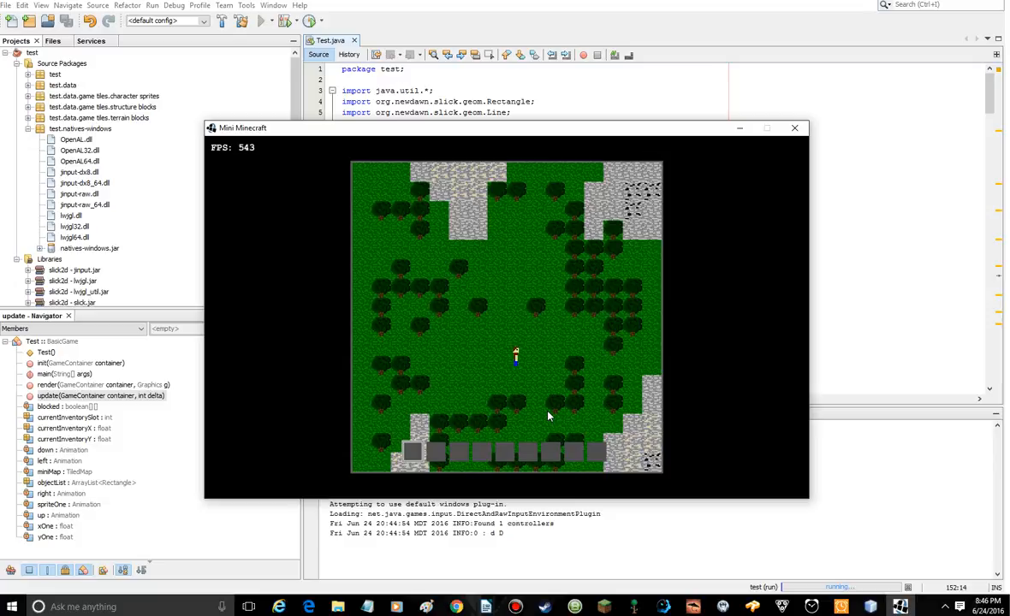
mouse_move(429, 456)
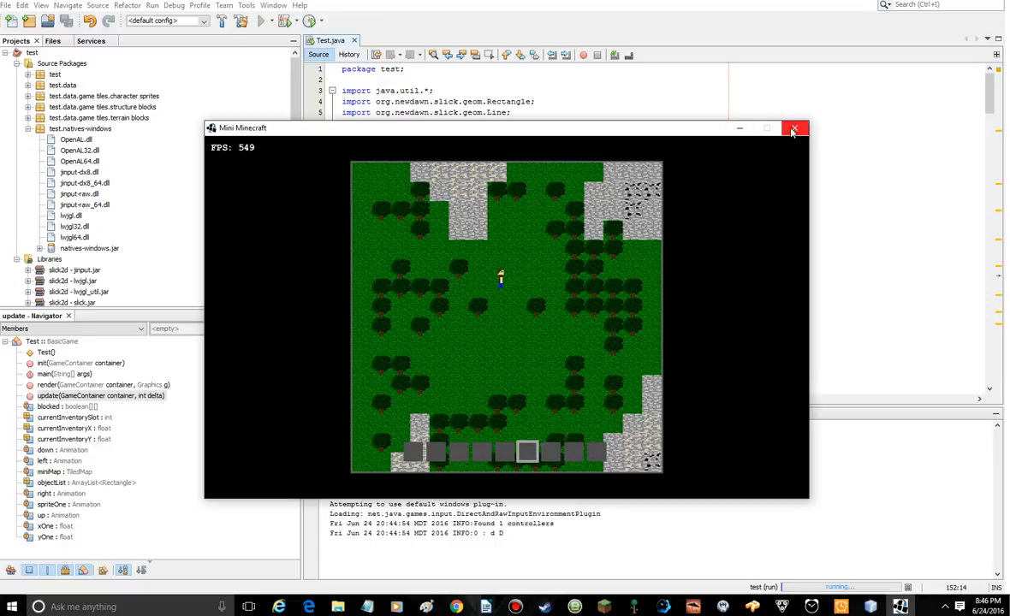
Step: Close the game and remove 'else' from the KEY_A check on line 131 in update()
click(795, 128)
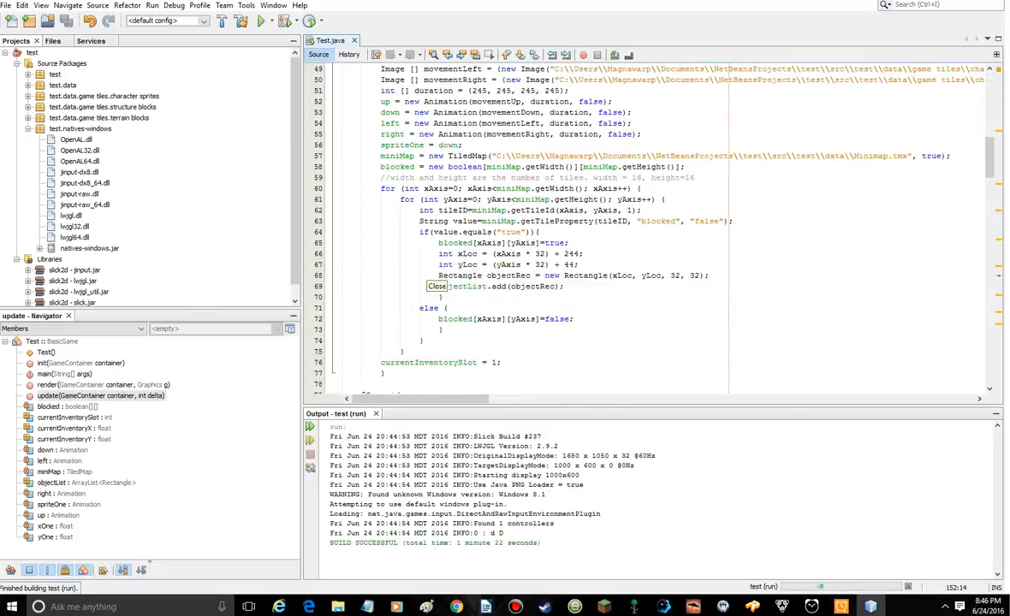
scroll(down, 3)
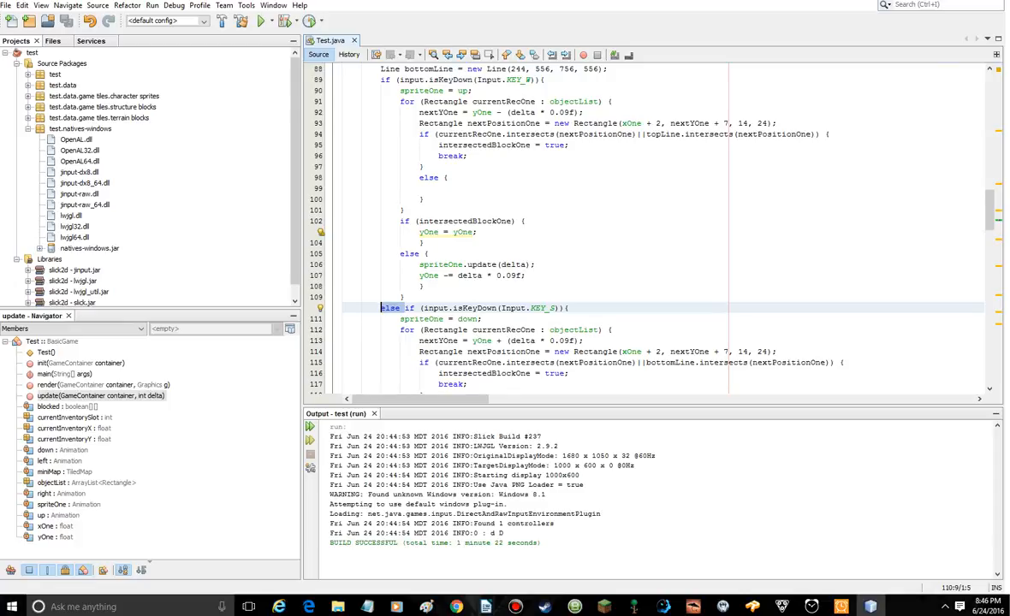
scroll(down, 3)
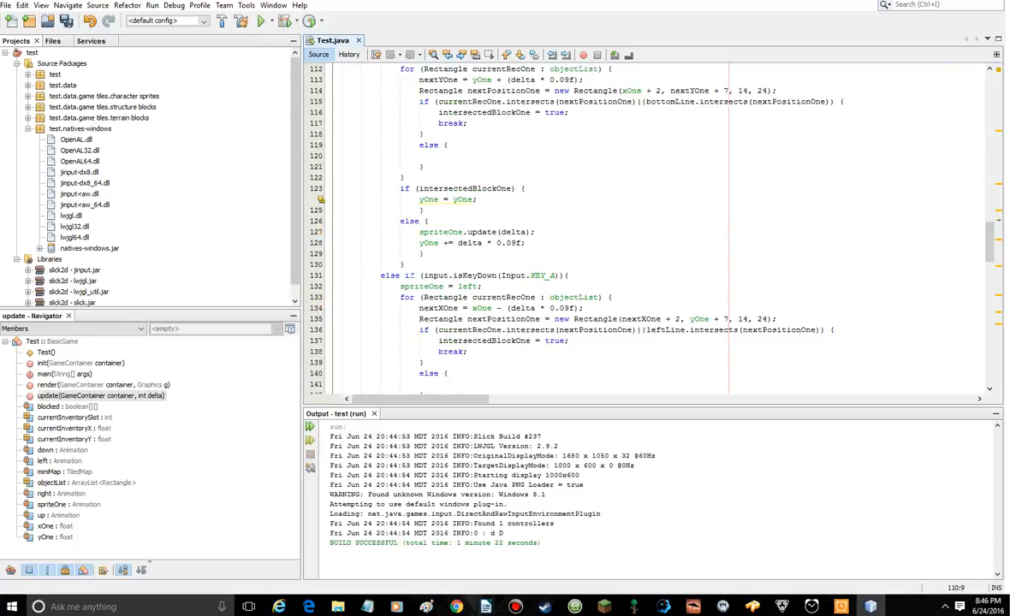
click(380, 275)
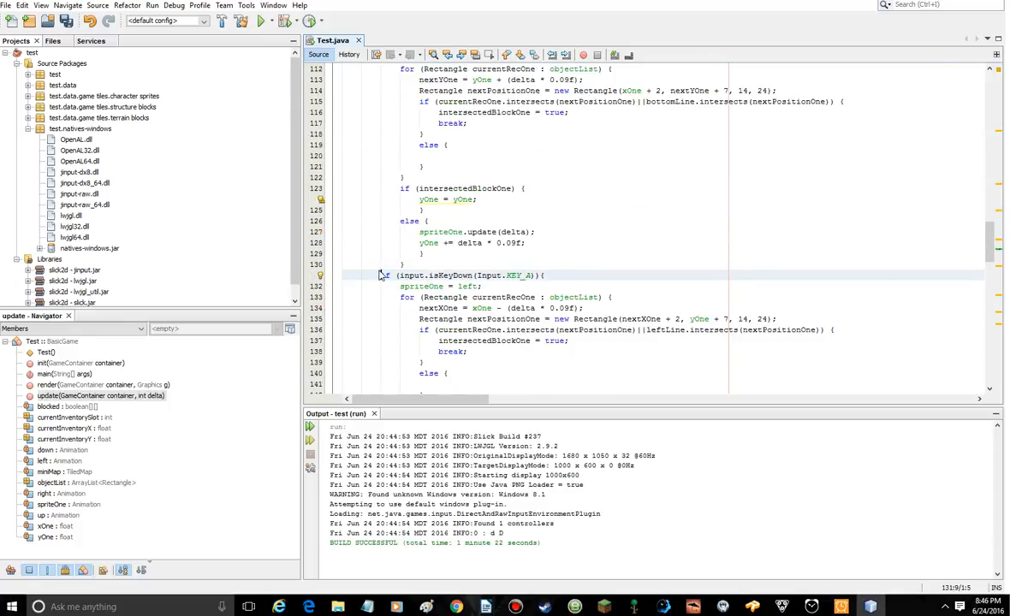
scroll(down, 3)
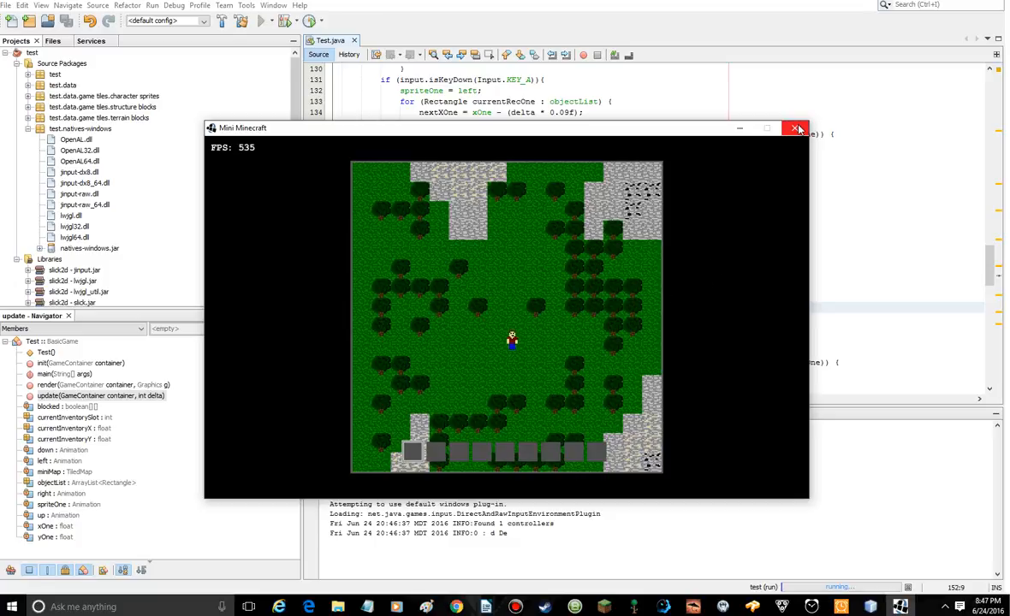
mouse_move(796, 129)
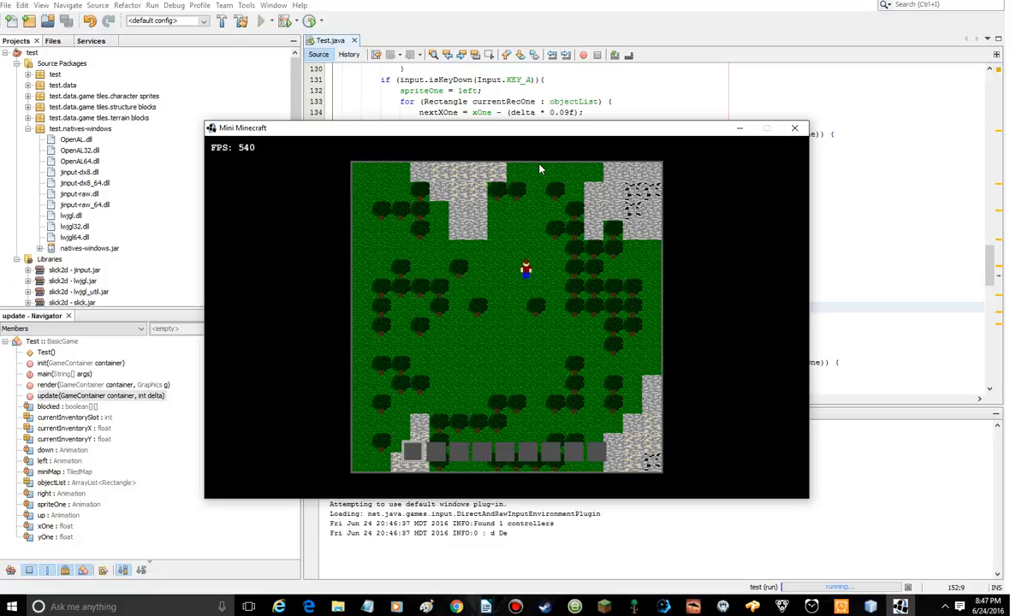
Step: Walk the sprite with the arrow key to test diagonal movement, then close the game
key(up)
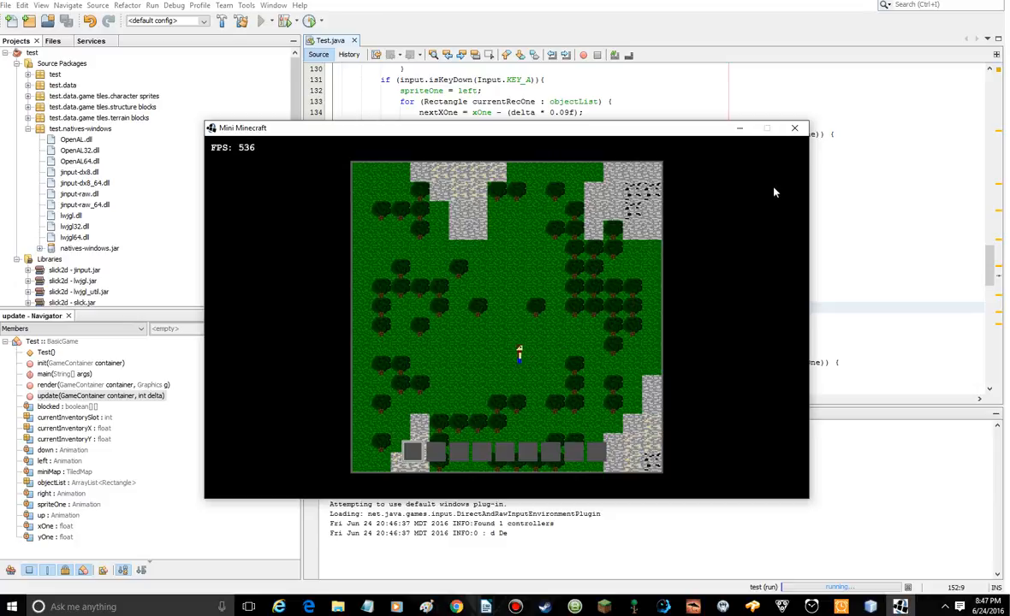
click(795, 127)
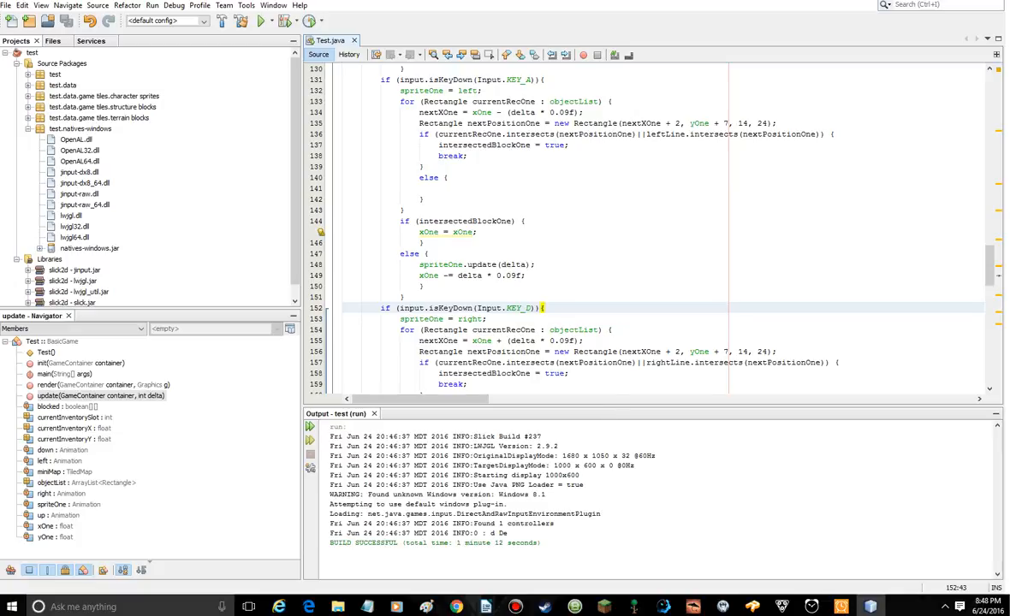
Step: Put the edit point at the end of line 136 in the KEY_A collision check
click(544, 308)
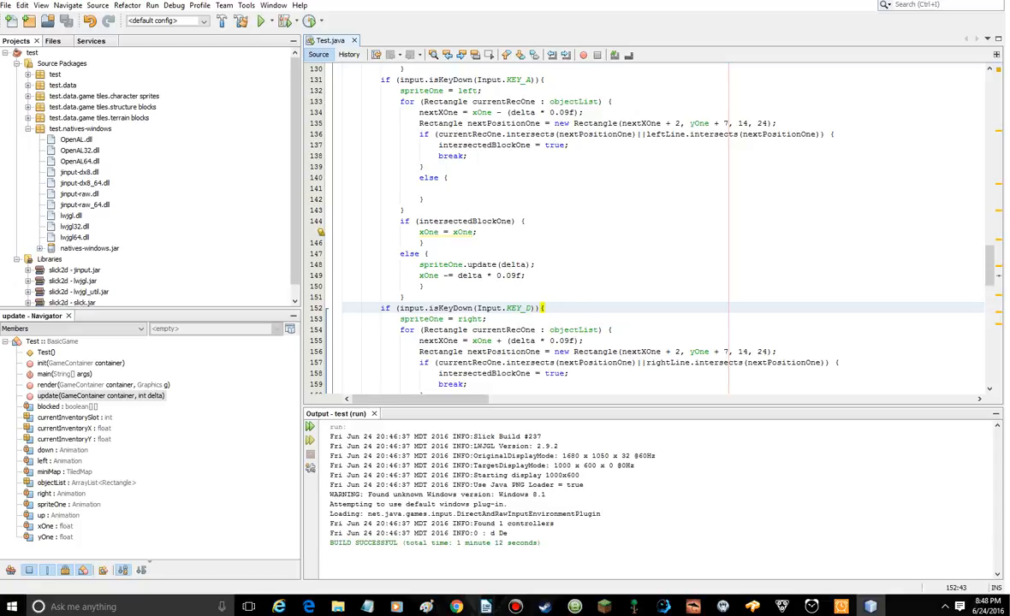
click(830, 135)
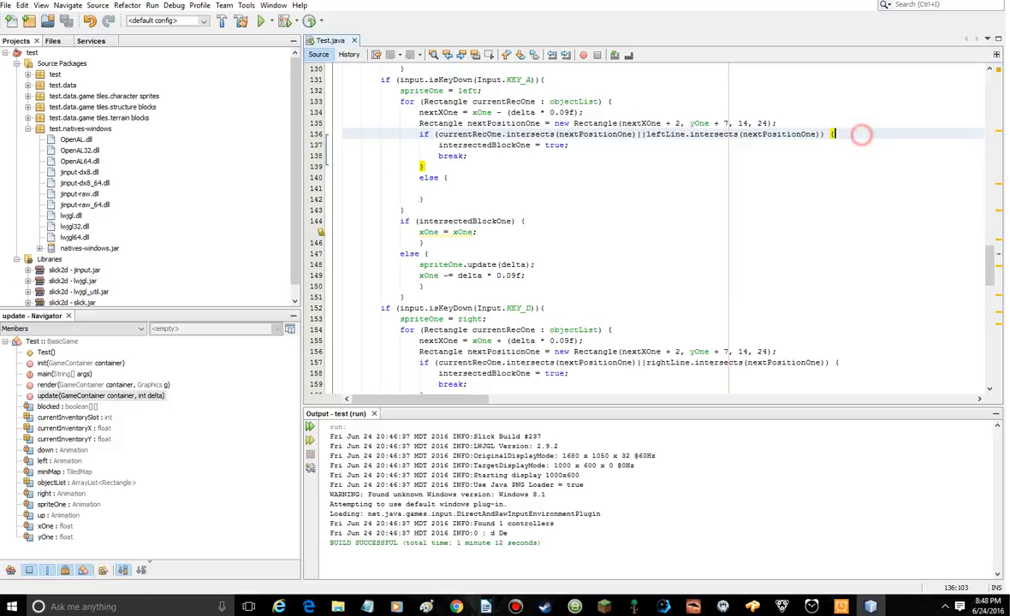